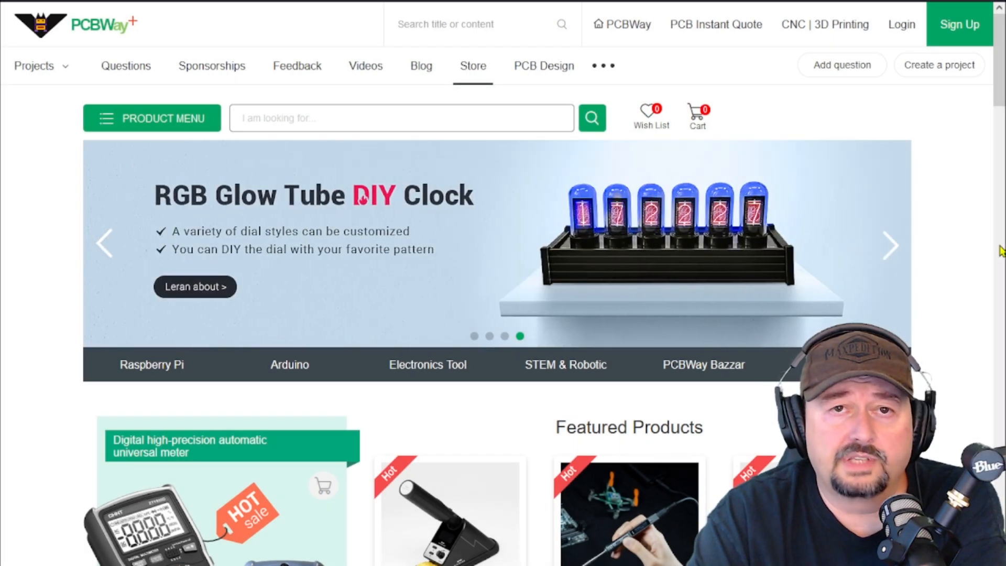
# Key in 146.520 MHz as the generator output frequency via the FREQ keypad.
pyautogui.scroll(-3)
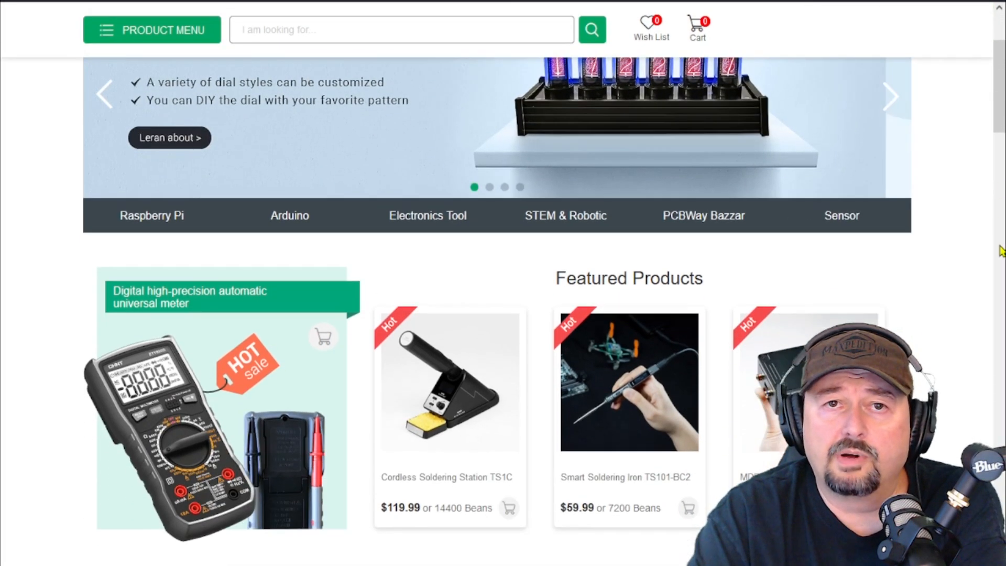
pyautogui.scroll(-3)
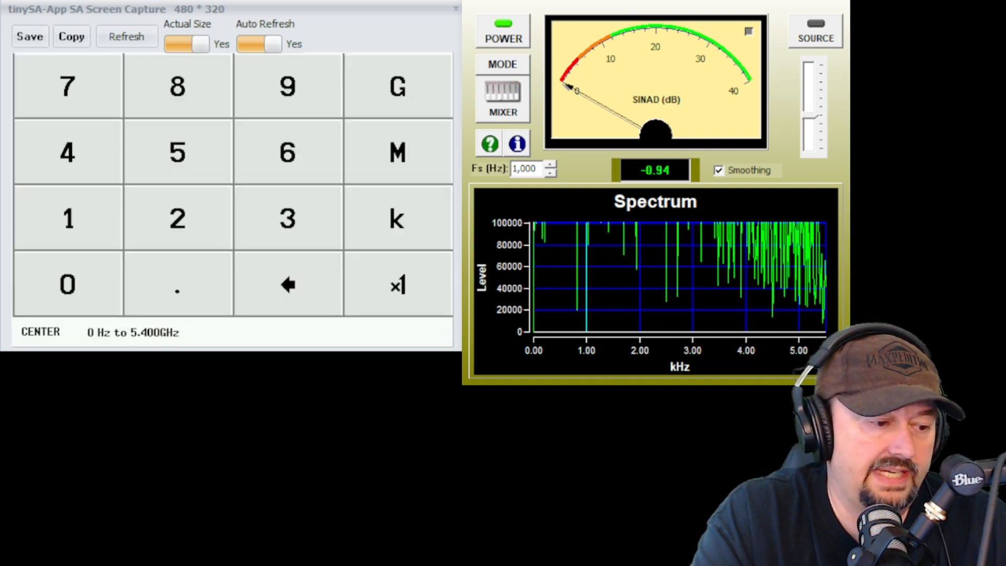
pyautogui.click(67, 151)
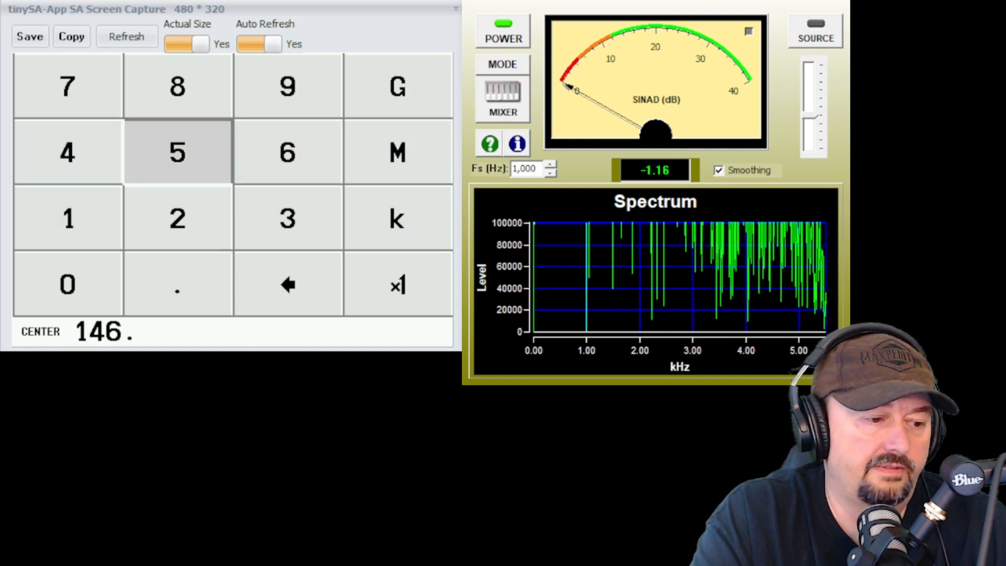
pyautogui.click(177, 152)
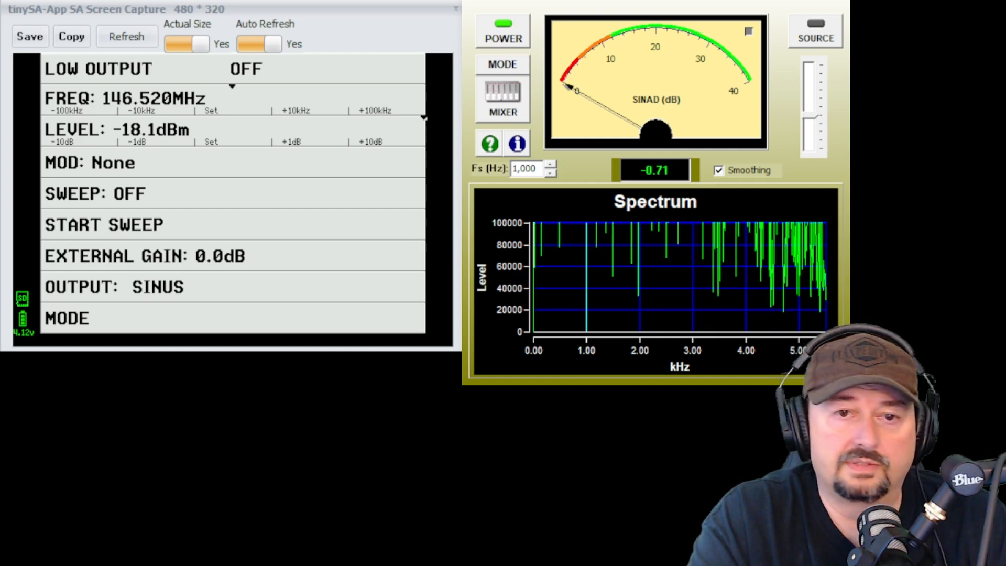
# Enter -40 dB external gain so LEVEL reads -121.0 dBm.
pyautogui.click(126, 36)
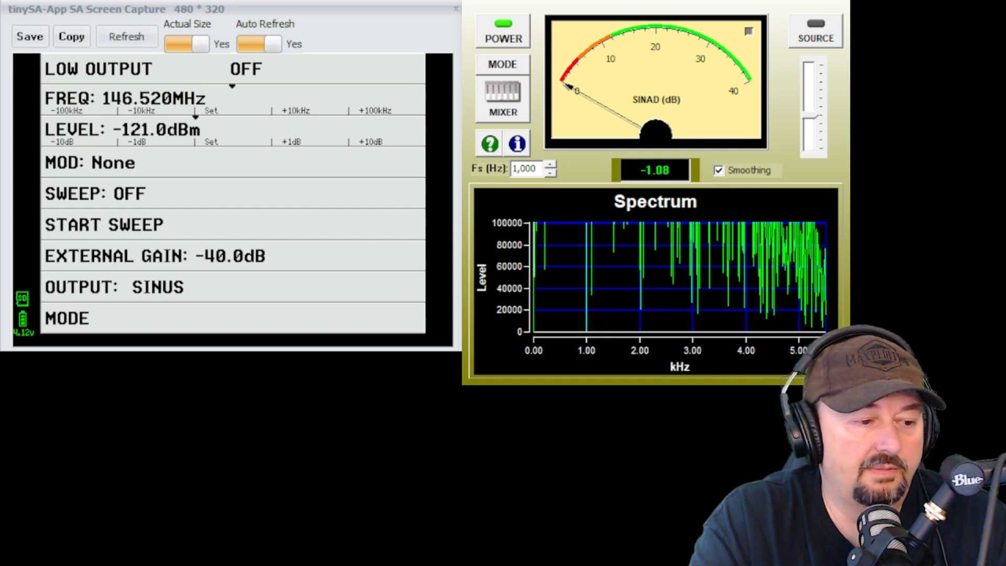
# Select FM modulation at 1000 Hz with 3.000 kHz deviation.
pyautogui.click(90, 162)
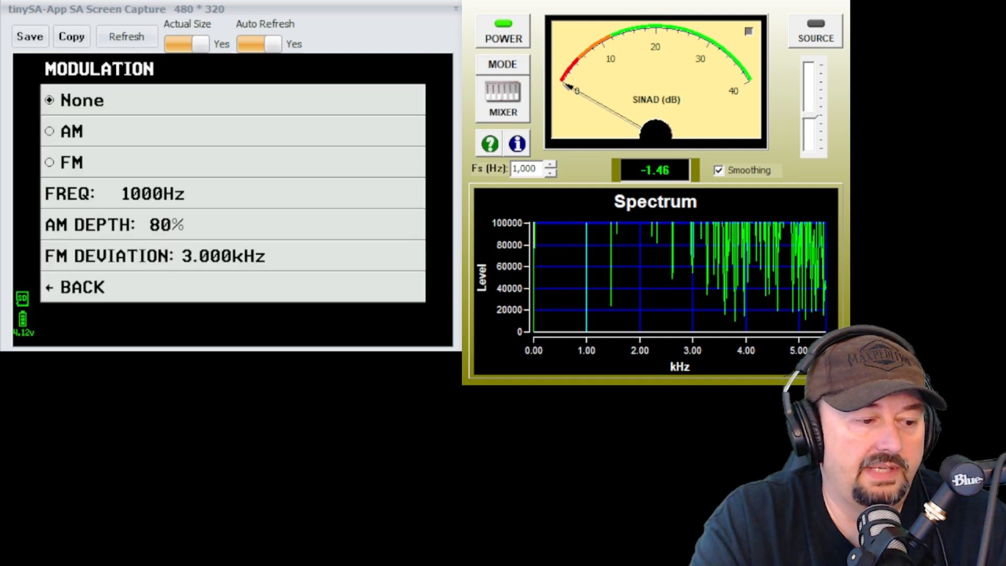
pyautogui.click(50, 163)
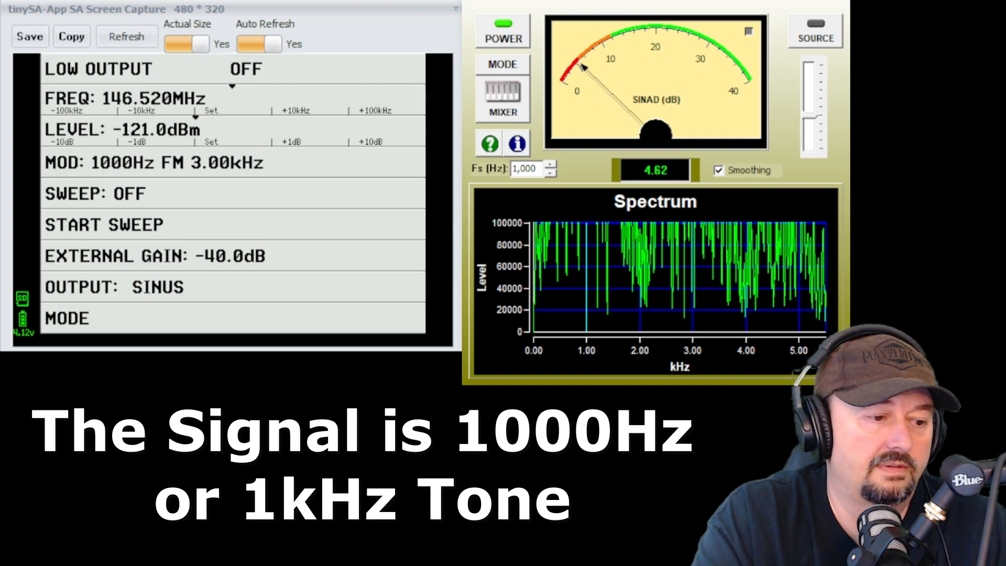
pyautogui.click(238, 69)
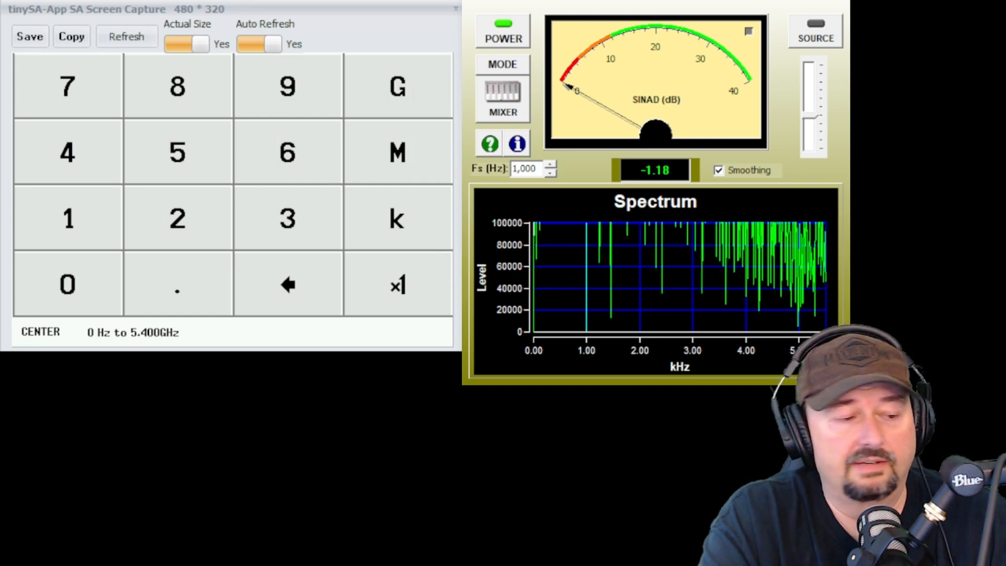
# Retune FREQ to 432.100 MHz and refresh the captured device screen.
pyautogui.click(68, 152)
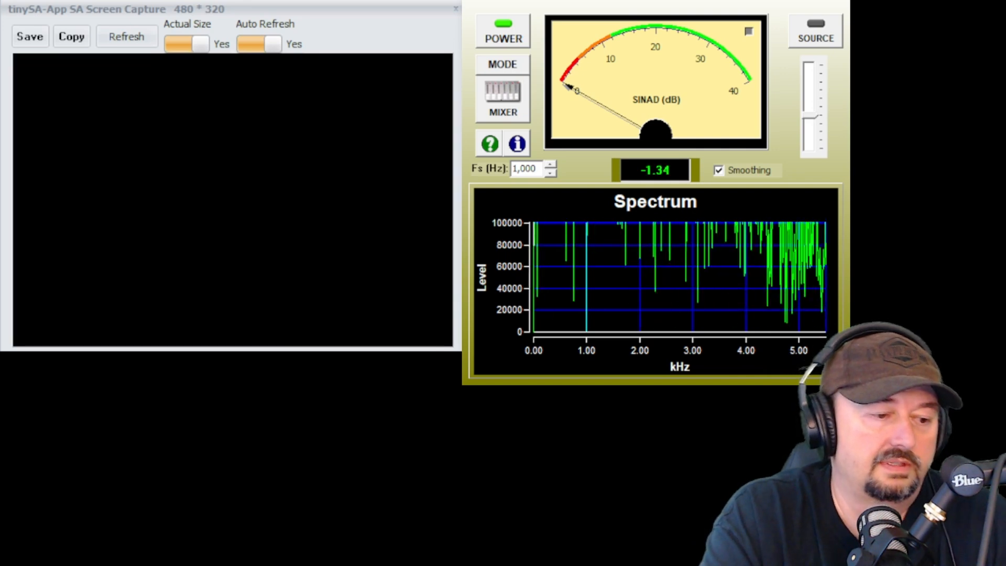
pyautogui.click(126, 36)
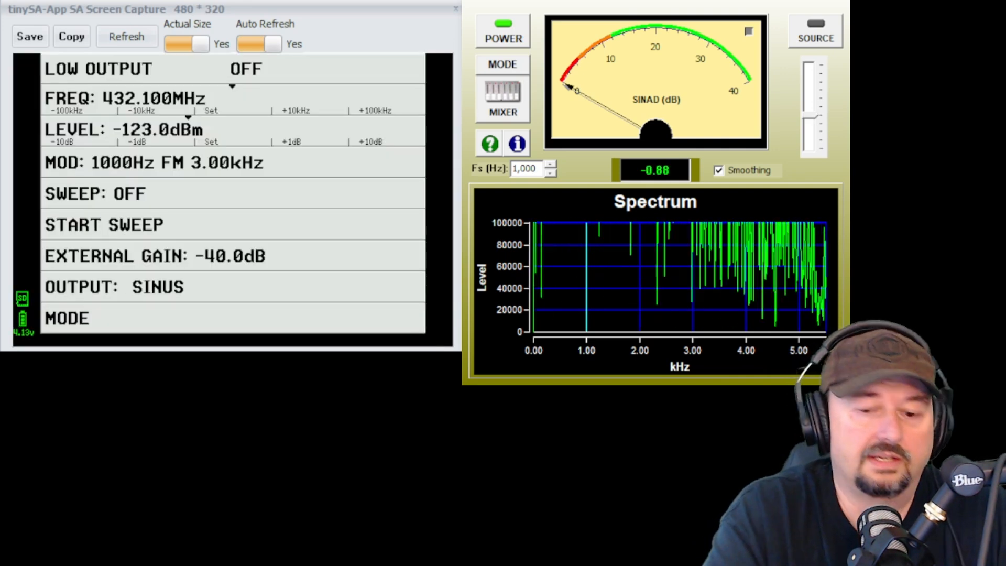